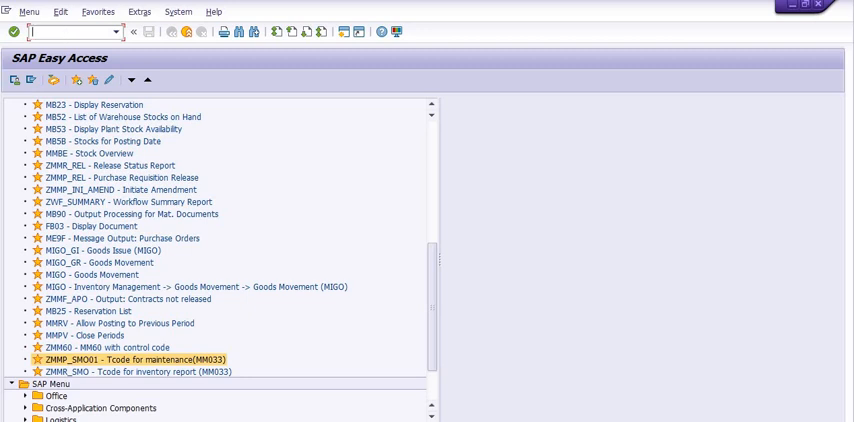
# - Run the MB52 warehouse stock listing for plant 3002 via /nmb5
pyautogui.write('/nmb5')
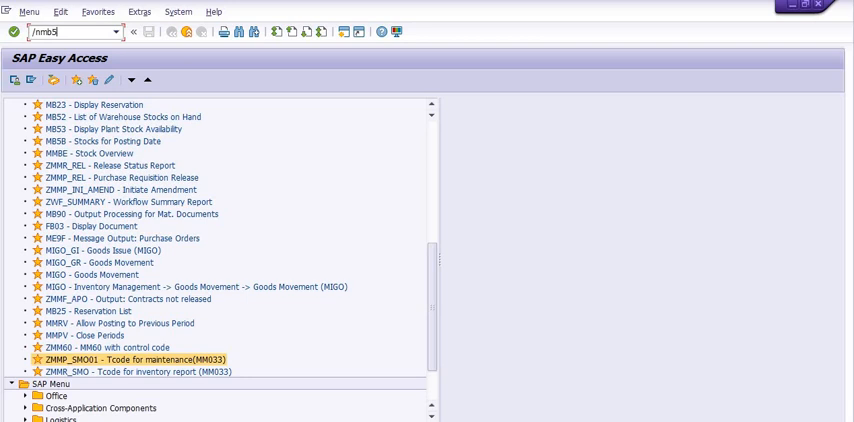
pyautogui.press('Enter')
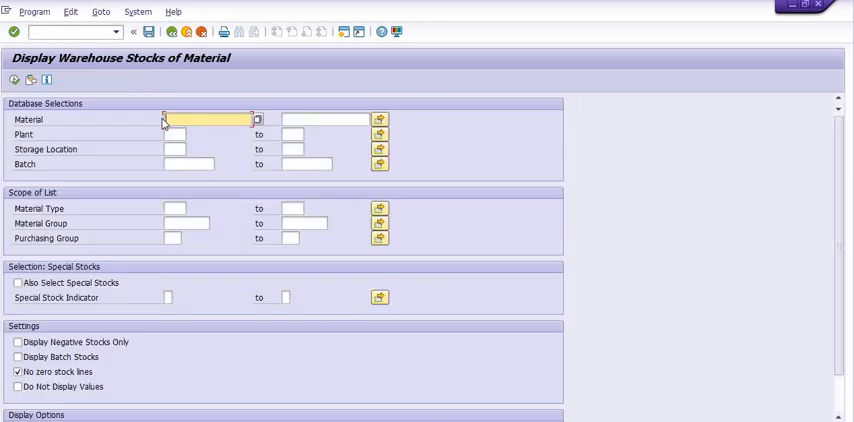
pyautogui.click(189, 134)
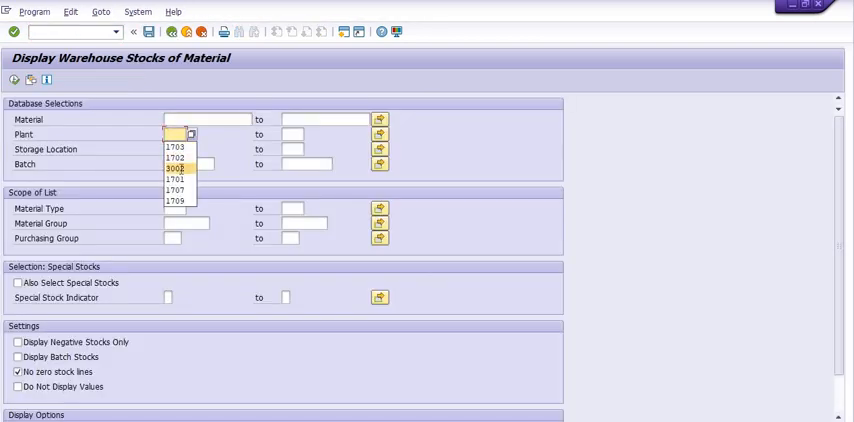
pyautogui.click(178, 167)
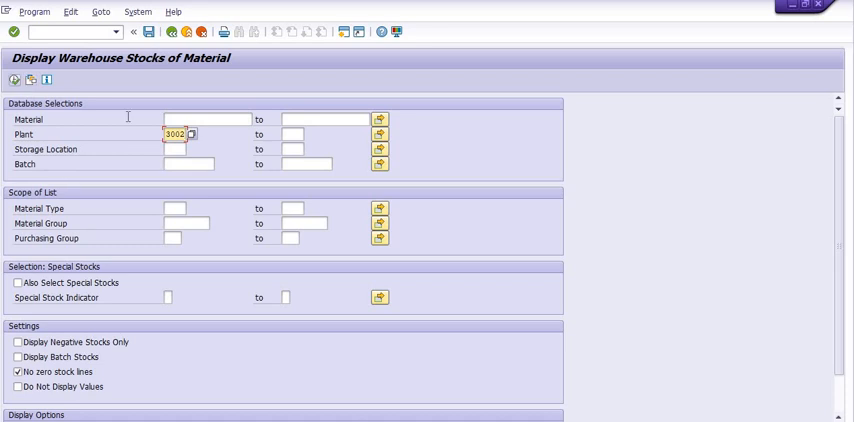
pyautogui.click(172, 149)
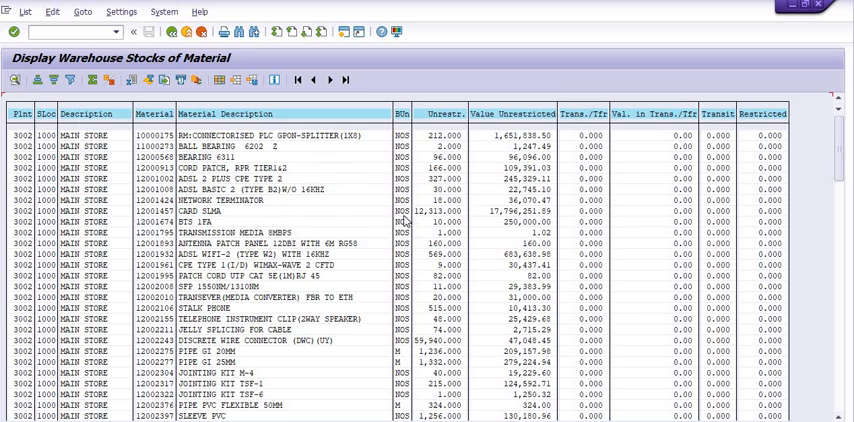
pyautogui.moveTo(50, 222)
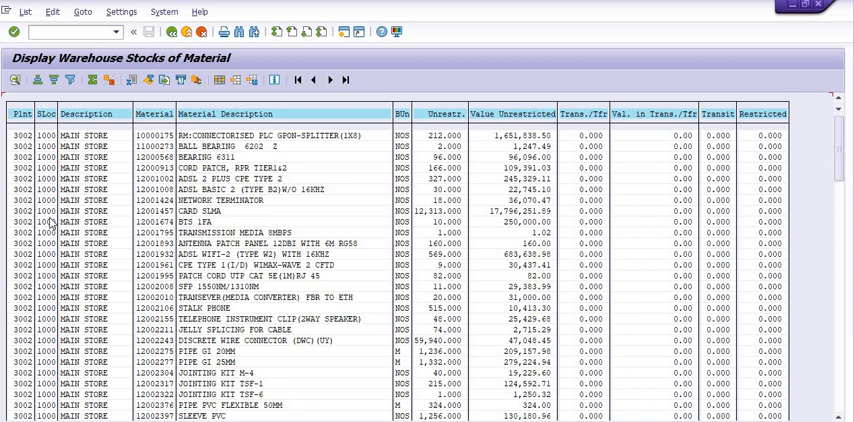
pyautogui.moveTo(137, 218)
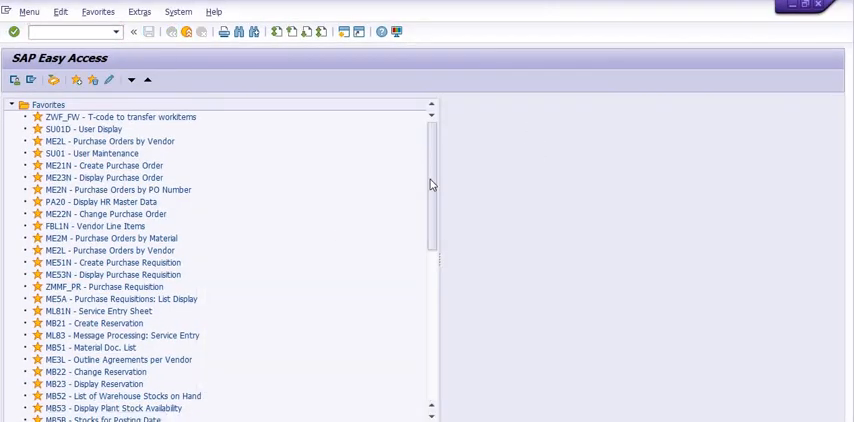
# - Launch ZMMP_SMO01 (MM033) from the Favorites list
pyautogui.scroll(-3)
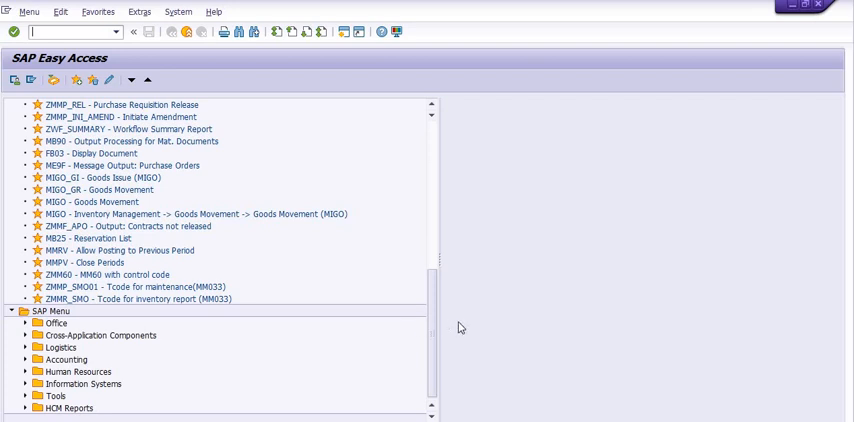
pyautogui.click(120, 289)
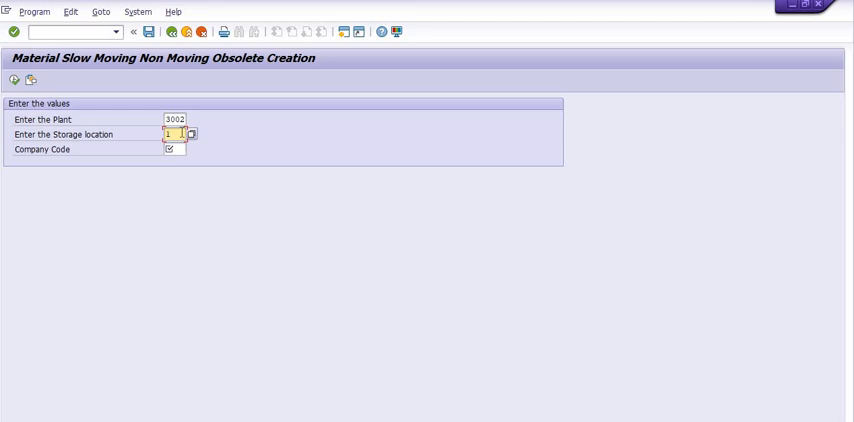
# - Enter storage location 1000 and company code 1100 alongside plant 3002
pyautogui.write('1000')
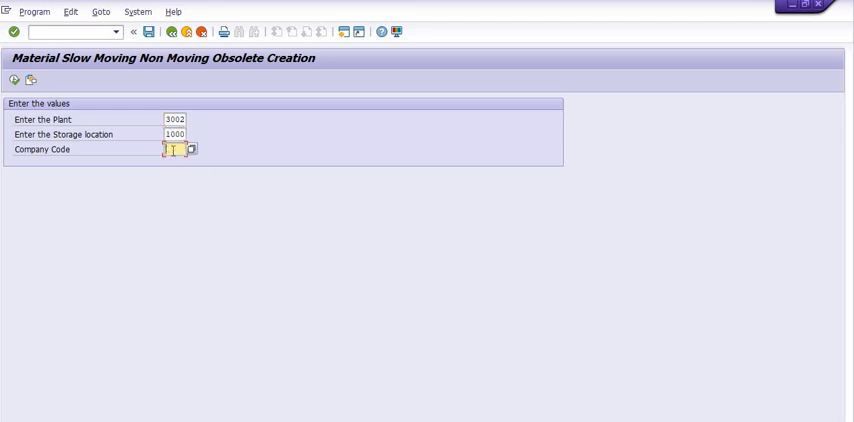
pyautogui.write('1100')
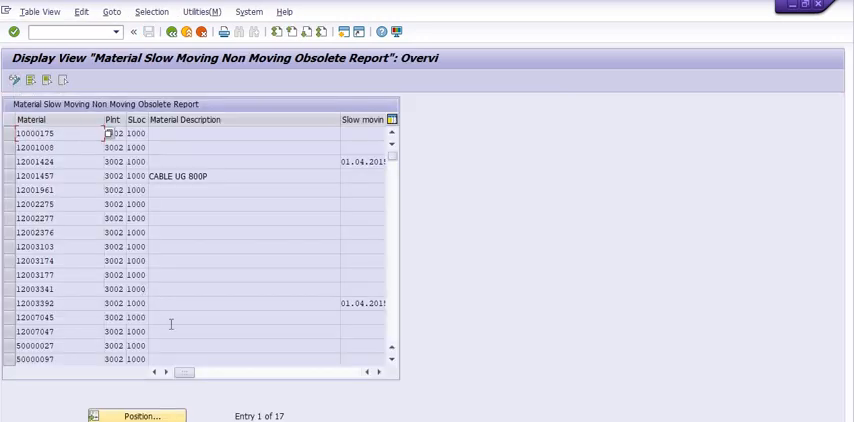
pyautogui.moveTo(282, 366)
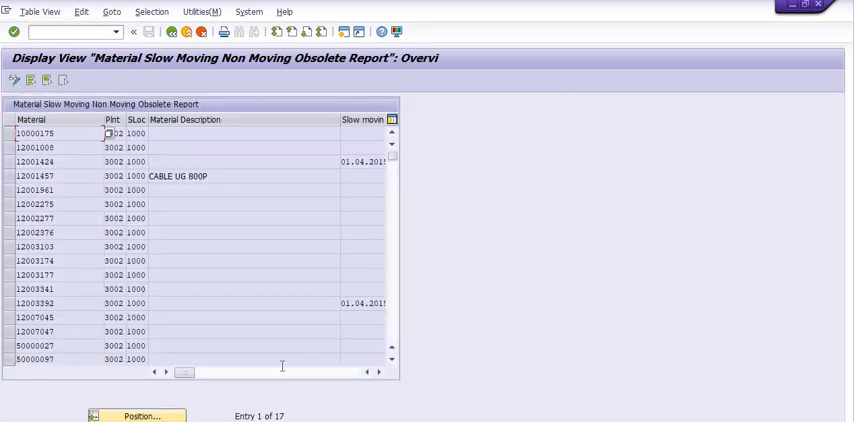
# - Scroll across the 17-entry obsolete report table to review its columns
pyautogui.hscroll(3)
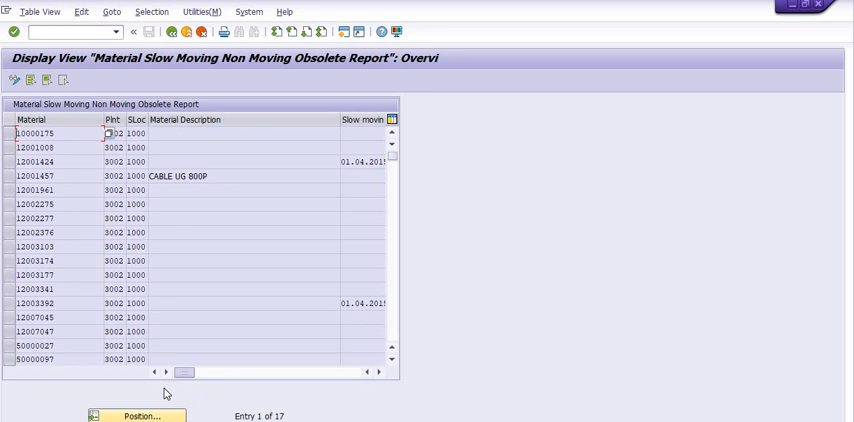
pyautogui.moveTo(64, 131)
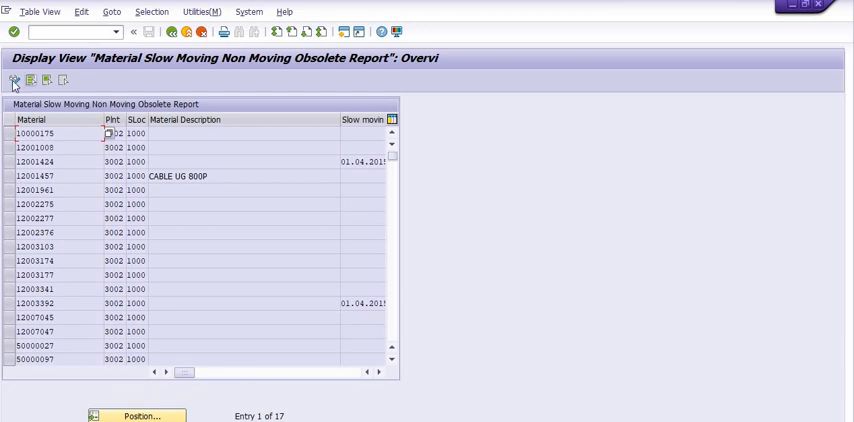
pyautogui.moveTo(17, 83)
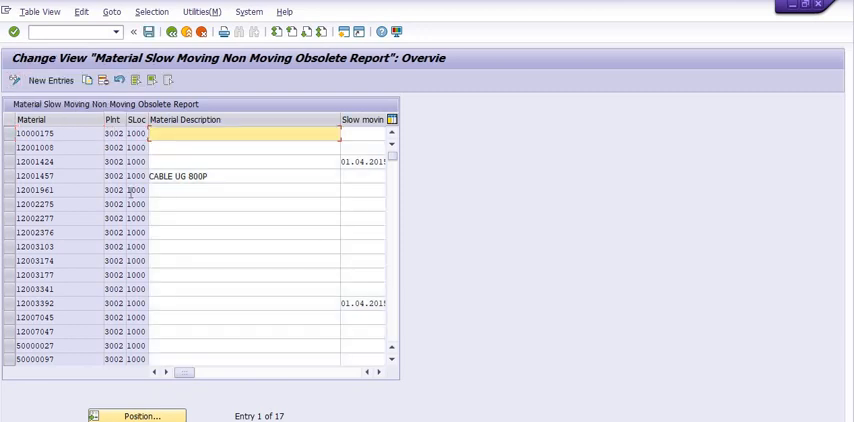
# - Locate row 12001457 in change mode and clear its CABLE UG 800P description
pyautogui.scroll(-3)
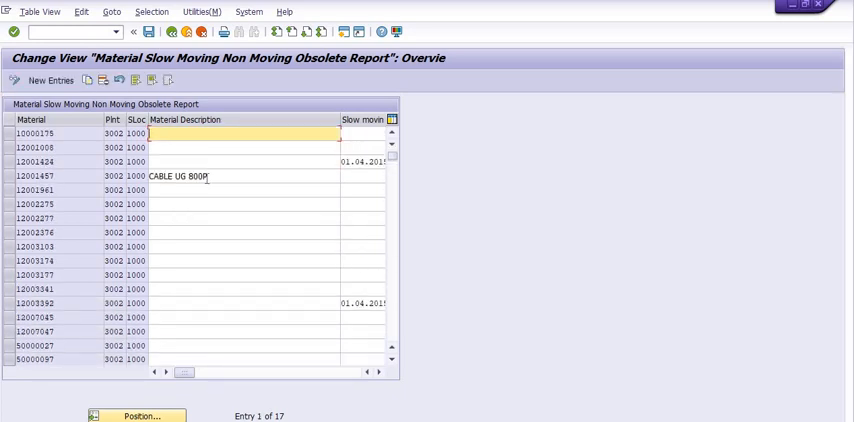
pyautogui.write('12001457')
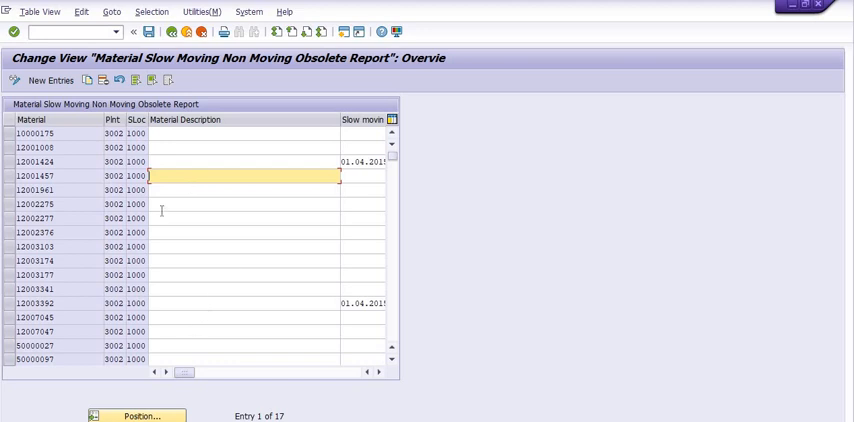
pyautogui.write('card')
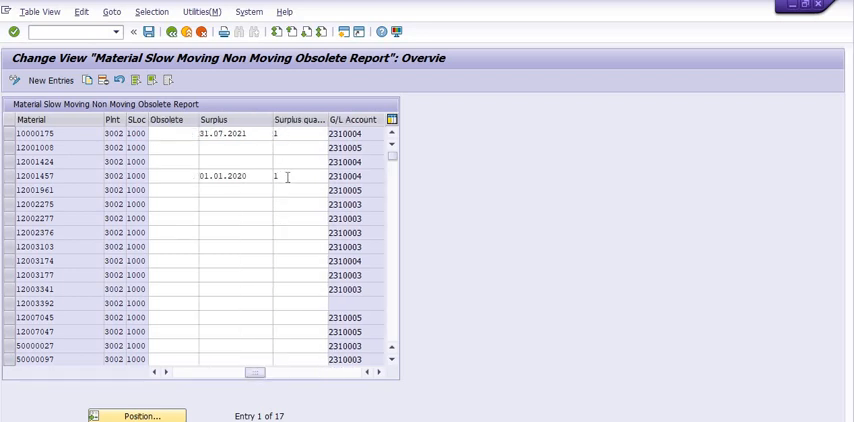
# - Set material 12001457's surplus quantity to 2 and surplus date to 01.01.2022
pyautogui.write('2')
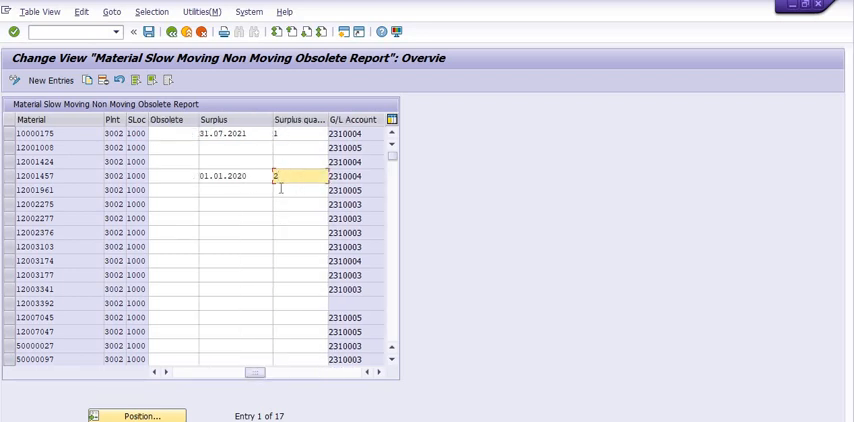
pyautogui.click(228, 176)
pyautogui.write('2')
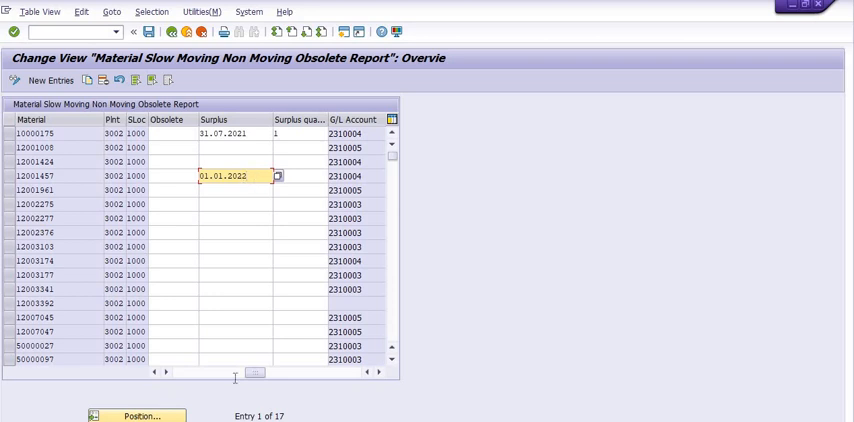
pyautogui.hscroll(3)
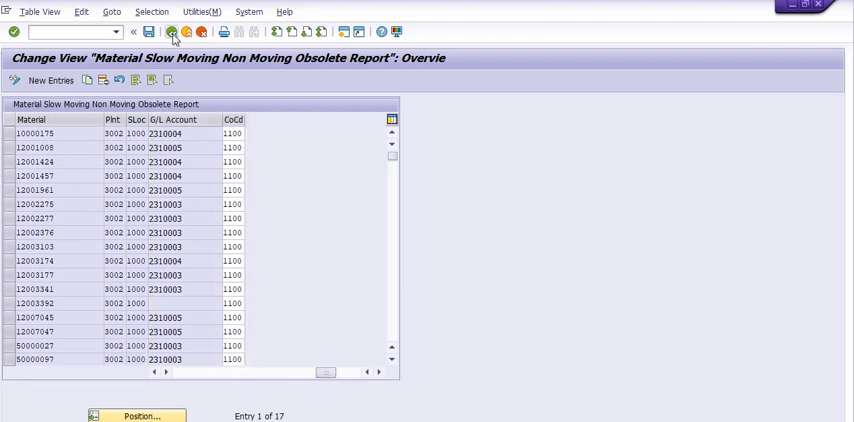
pyautogui.moveTo(173, 37)
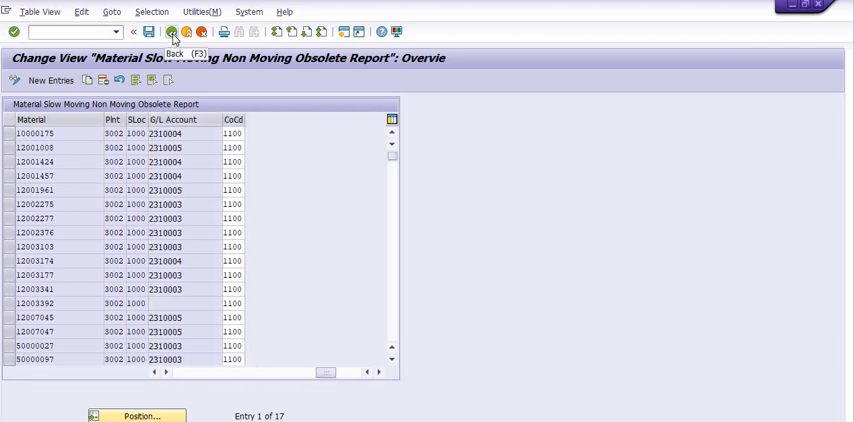
# - Go Back from the obsolete maintenance table to SAP Easy Access
pyautogui.click(166, 30)
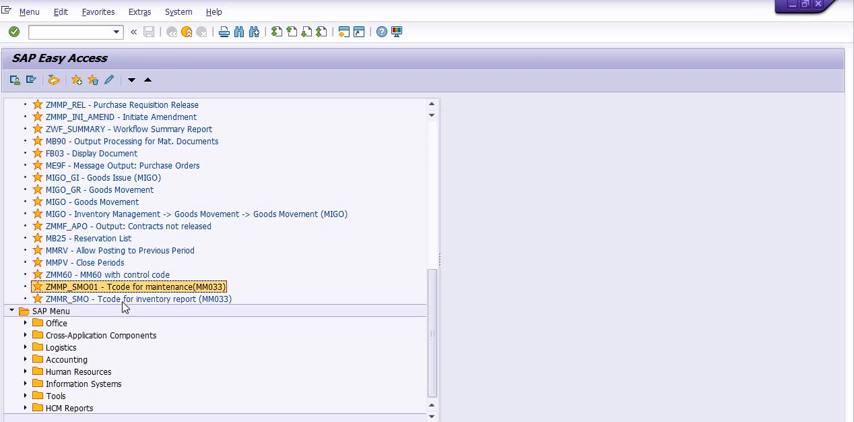
# - Run ZMMR_SMO for material 12001457, plant 3002, storage location 1000
pyautogui.doubleClick(130, 298)
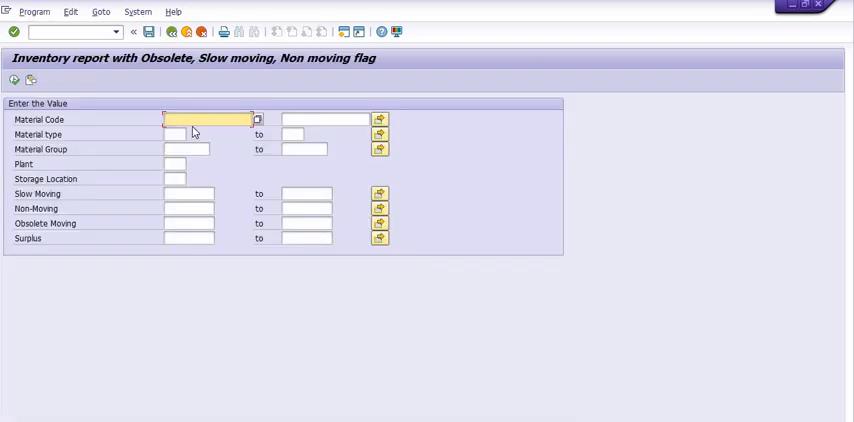
pyautogui.write('12001457')
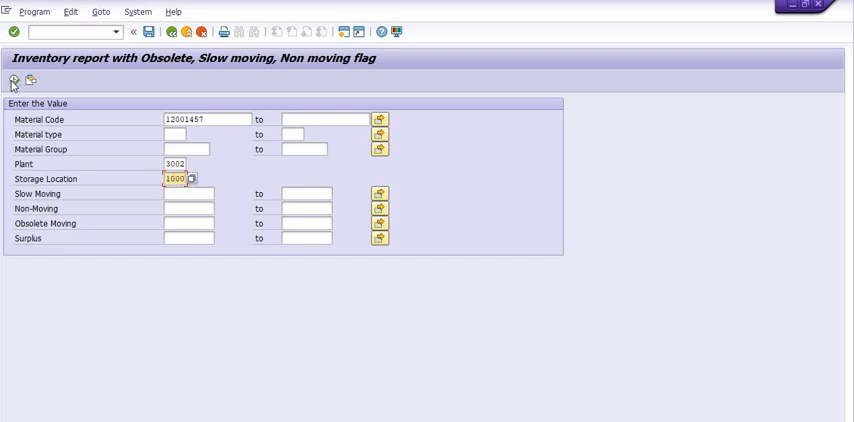
pyautogui.click(14, 69)
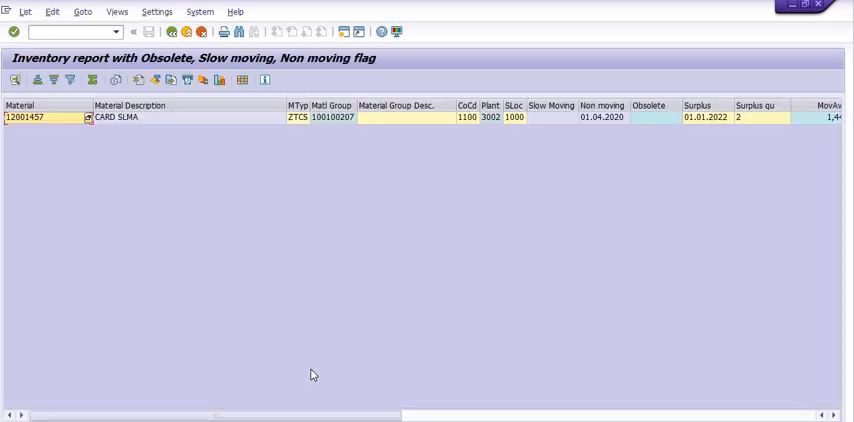
pyautogui.moveTo(135, 135)
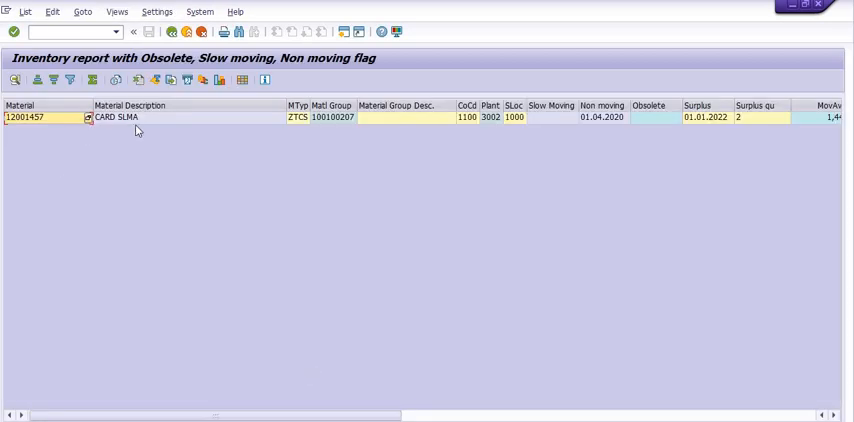
pyautogui.moveTo(604, 133)
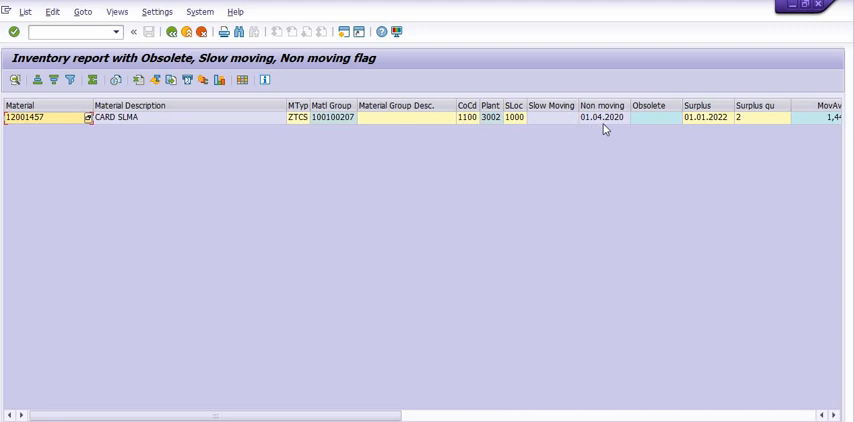
pyautogui.moveTo(325, 406)
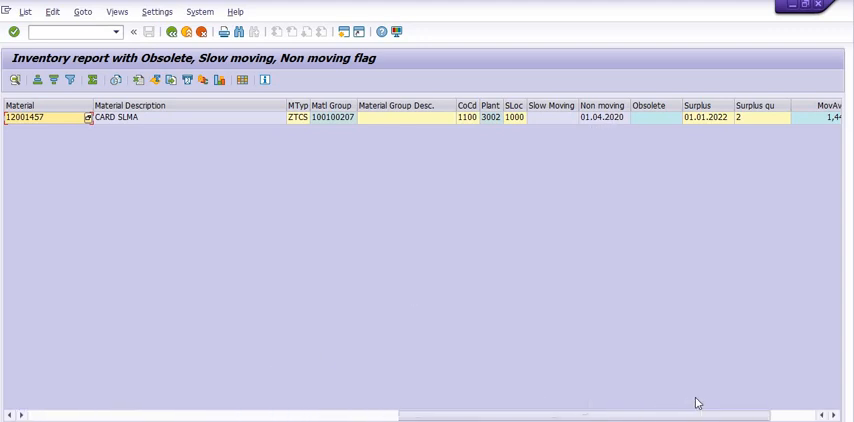
# - Scroll through the report columns, then return to the selection screen
pyautogui.hscroll(3)
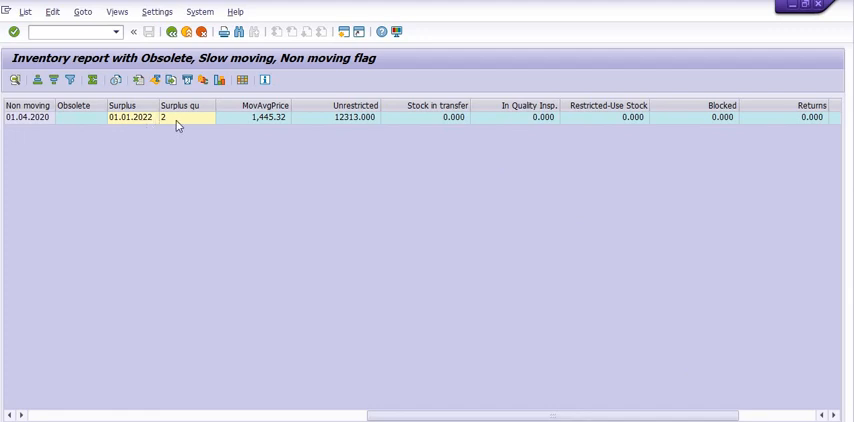
pyautogui.moveTo(407, 120)
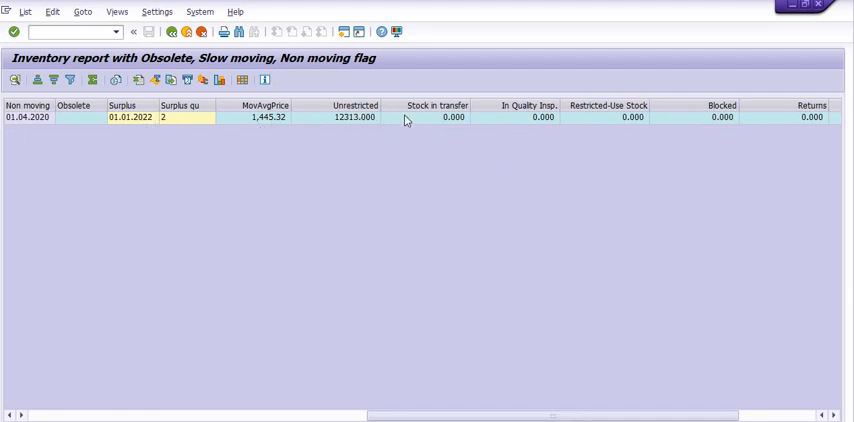
pyautogui.moveTo(740, 124)
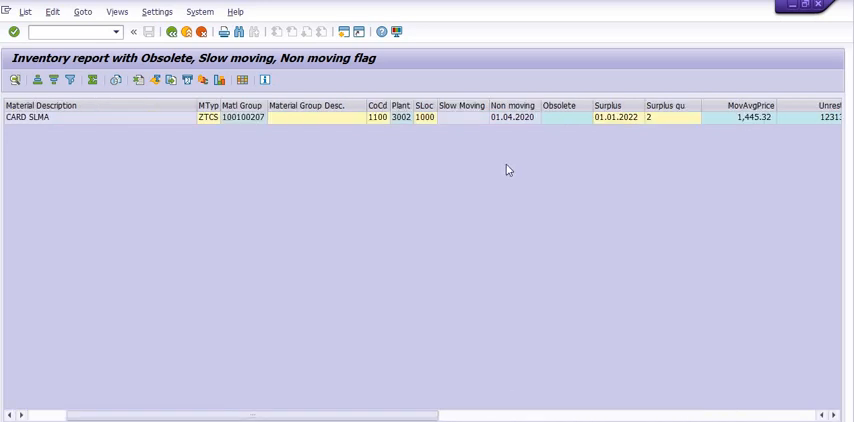
pyautogui.moveTo(538, 125)
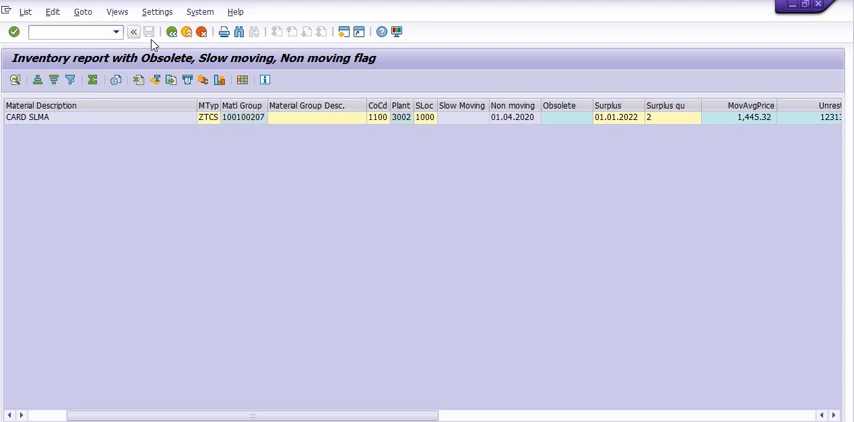
pyautogui.click(134, 29)
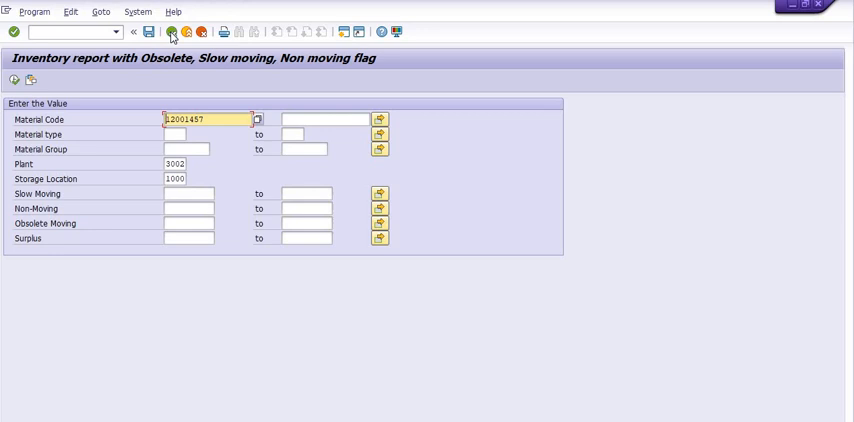
# - Return to Easy Access and relaunch favourite ZMMP_SMO01 (MM033)
pyautogui.click(168, 35)
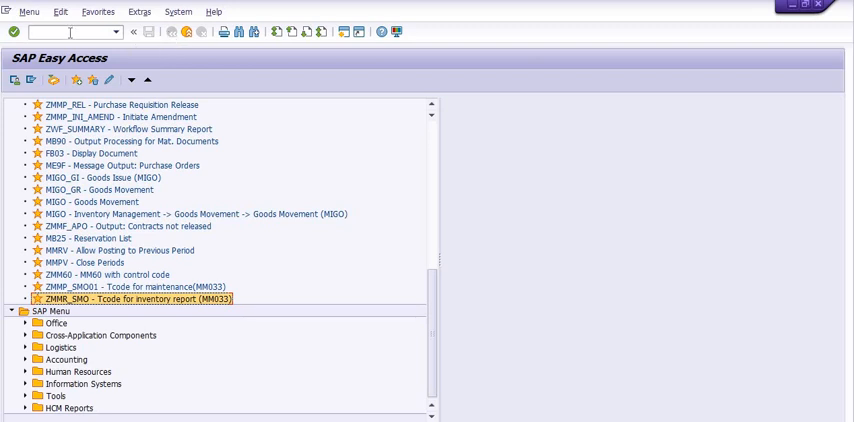
pyautogui.write('zmm')
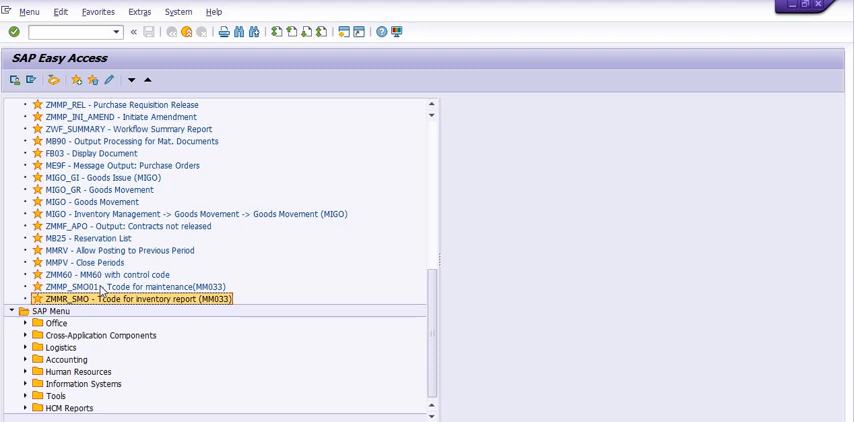
pyautogui.doubleClick(150, 298)
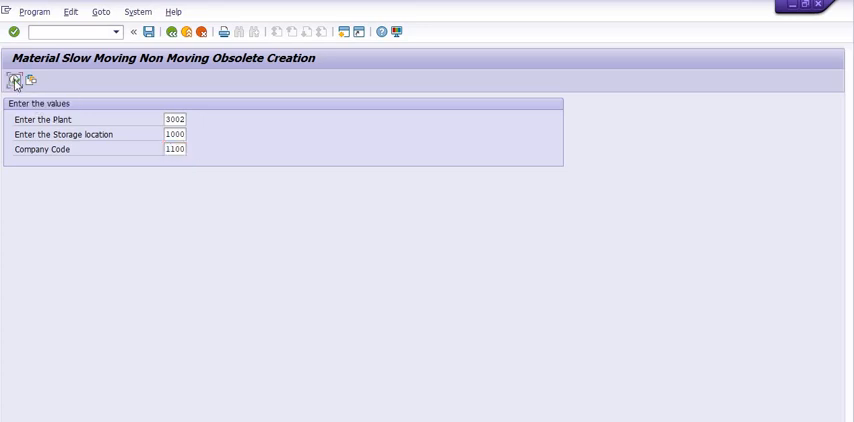
# - Run the obsolete-table program, browse Edit and Table View, switch to change mode, and start New Entries
pyautogui.click(13, 81)
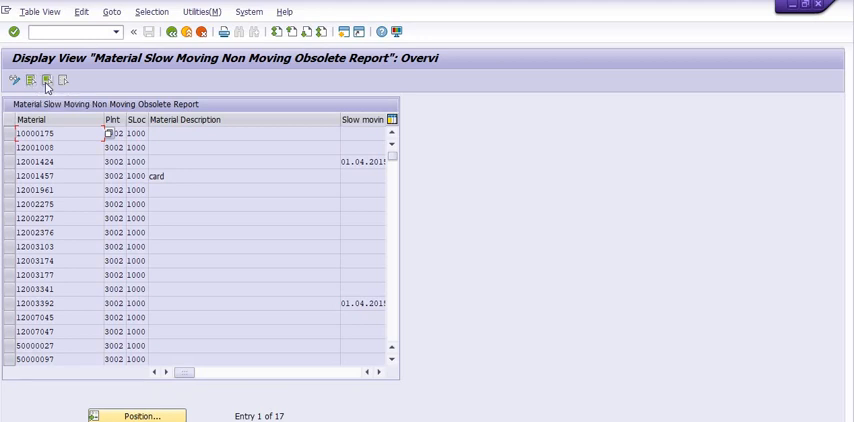
pyautogui.moveTo(68, 80)
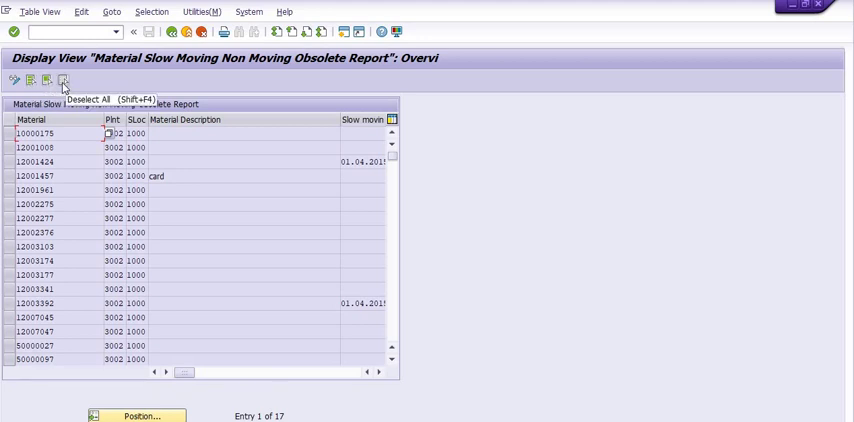
pyautogui.moveTo(187, 377)
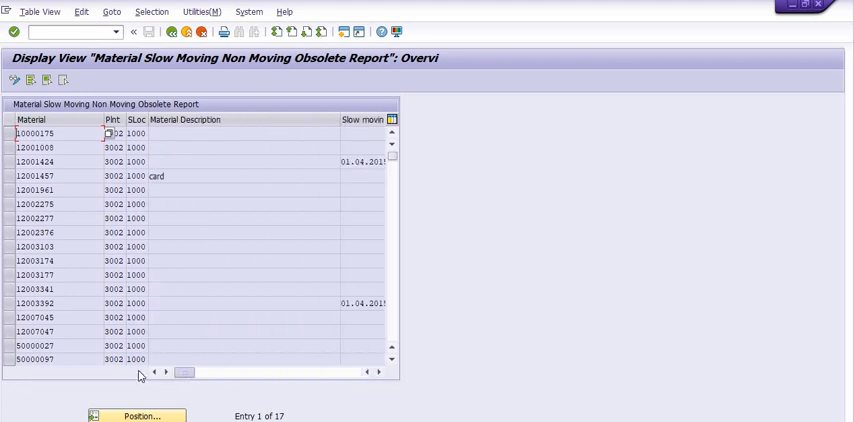
pyautogui.click(86, 7)
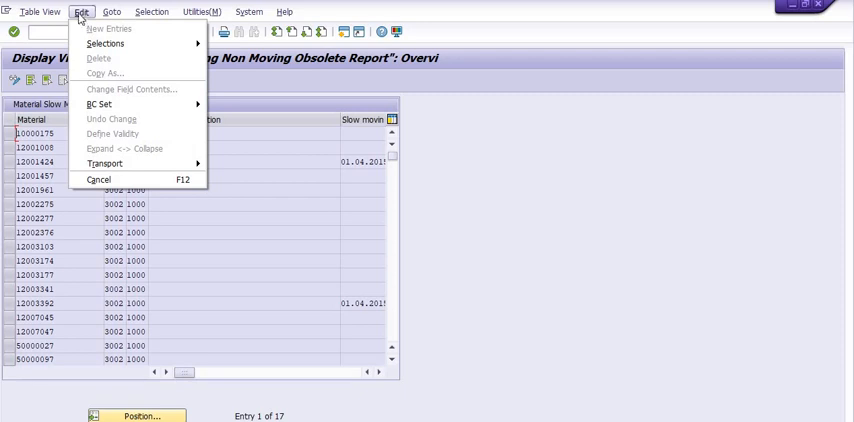
pyautogui.click(42, 11)
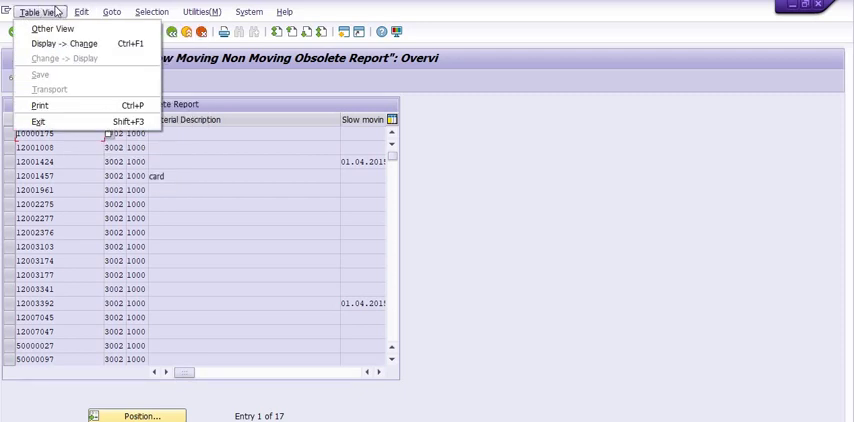
pyautogui.click(167, 14)
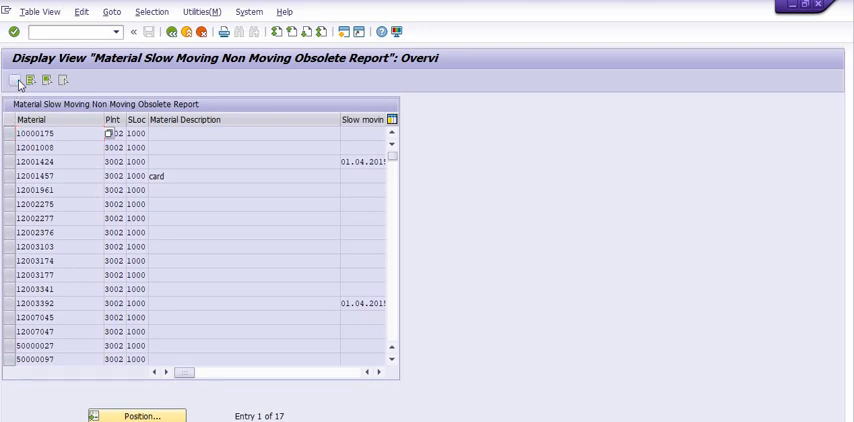
pyautogui.click(18, 76)
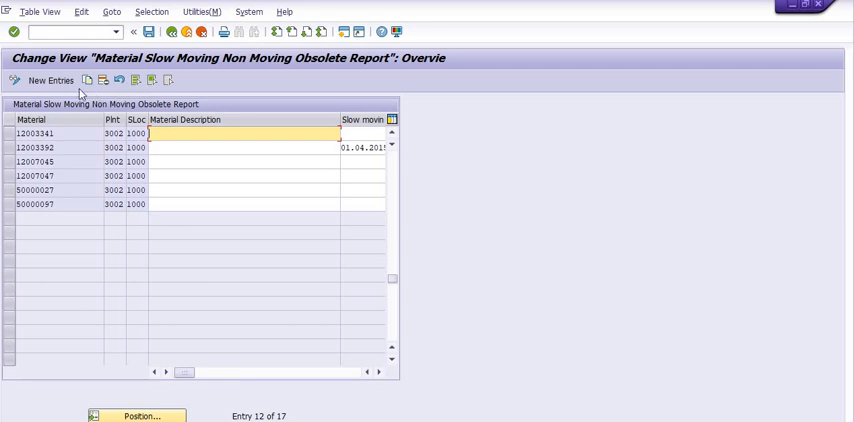
pyautogui.moveTo(50, 80)
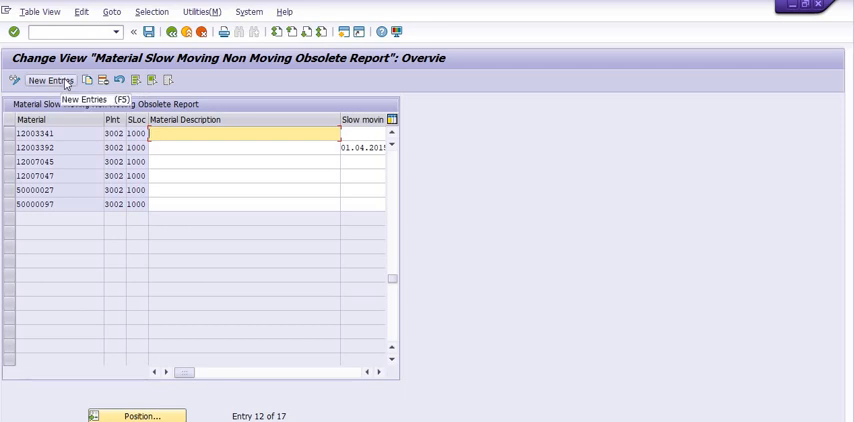
pyautogui.click(49, 80)
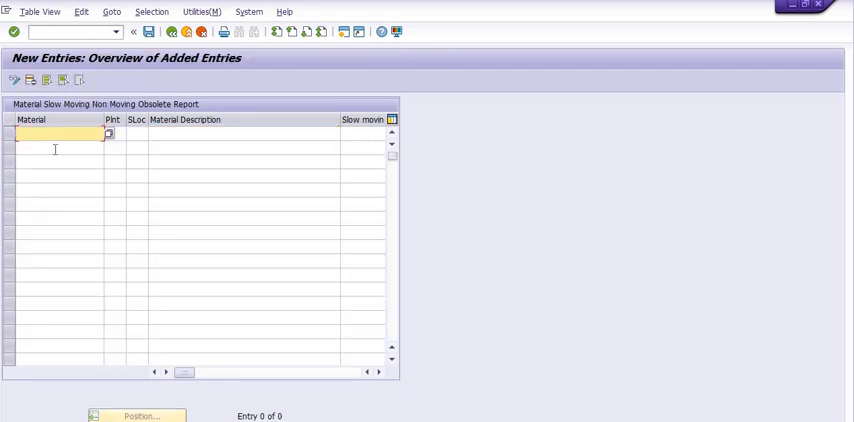
pyautogui.moveTo(342, 33)
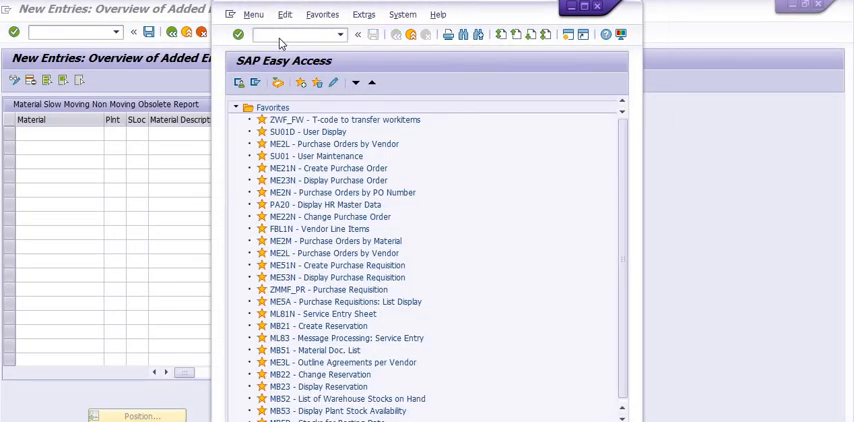
# - Run MB52 in a second session to list warehouse stocks for plant 3002, storage location 1000
pyautogui.write('mb')
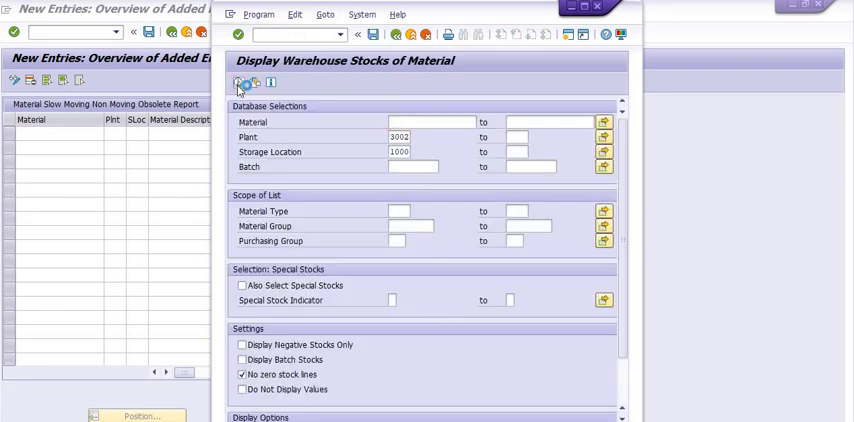
pyautogui.click(234, 83)
pyautogui.write('12002397')
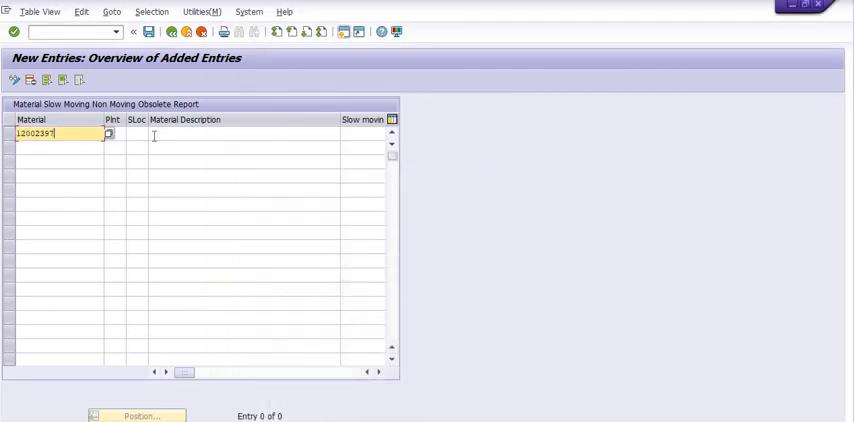
# - Enter plant 3002 and storage location 1000, then begin the slow-moving date 01012020
pyautogui.click(107, 137)
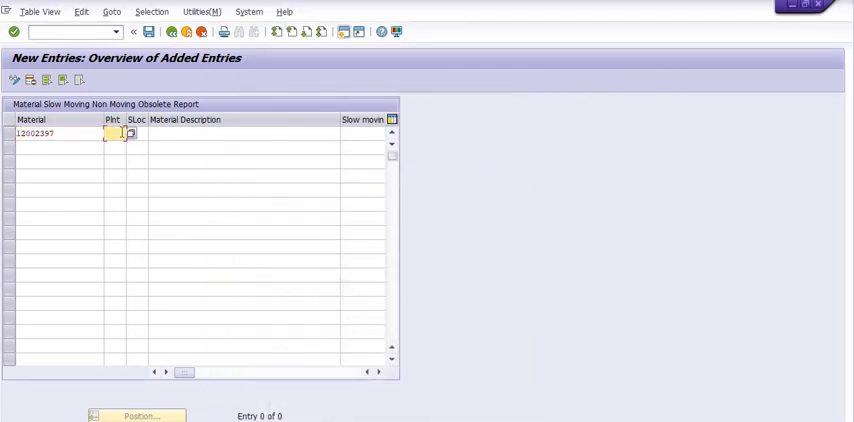
pyautogui.write('3002')
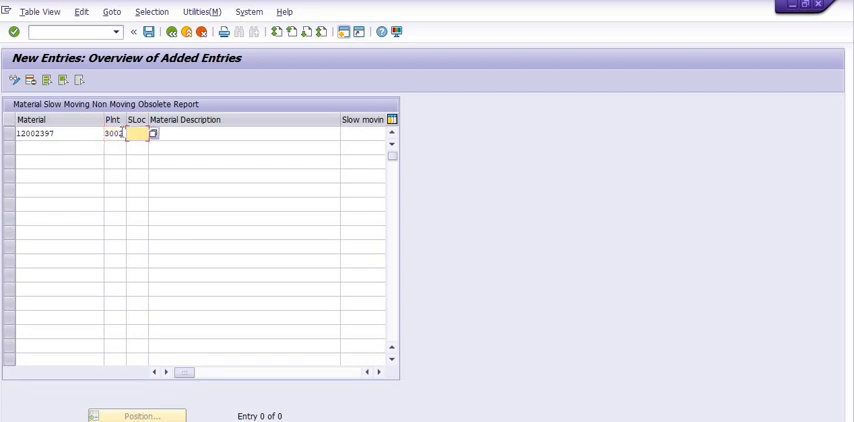
pyautogui.write('1000')
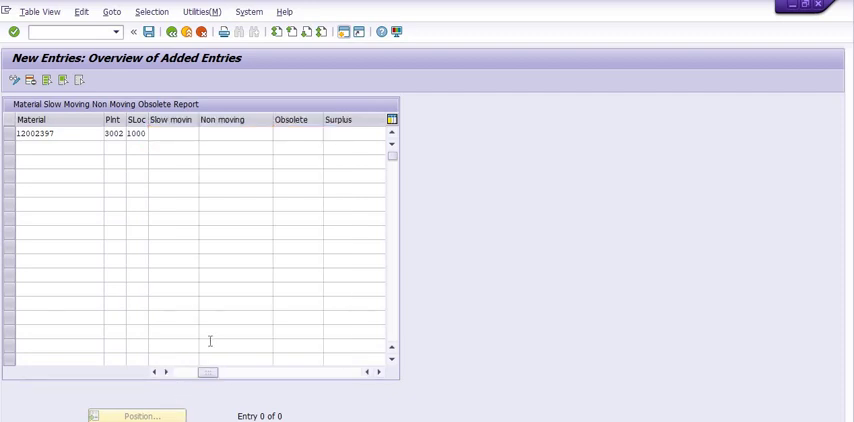
pyautogui.moveTo(232, 156)
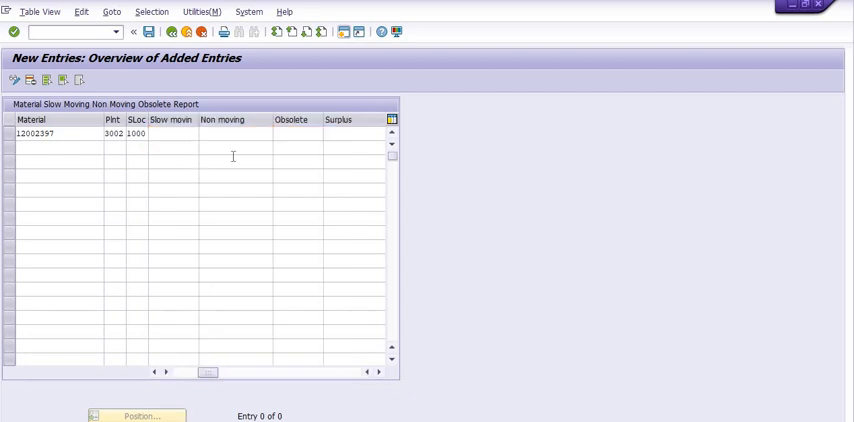
pyautogui.click(295, 135)
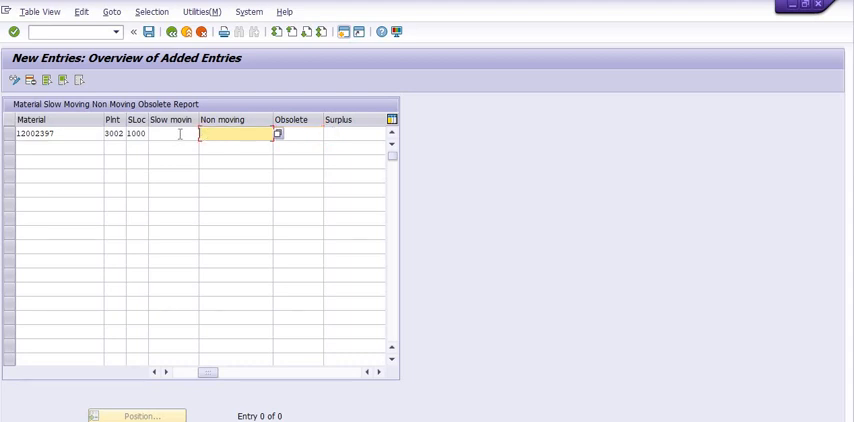
pyautogui.write('04')
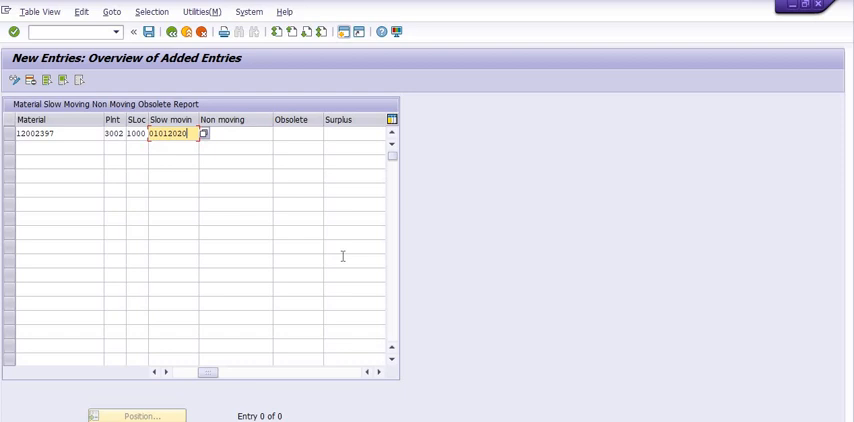
pyautogui.moveTo(228, 372)
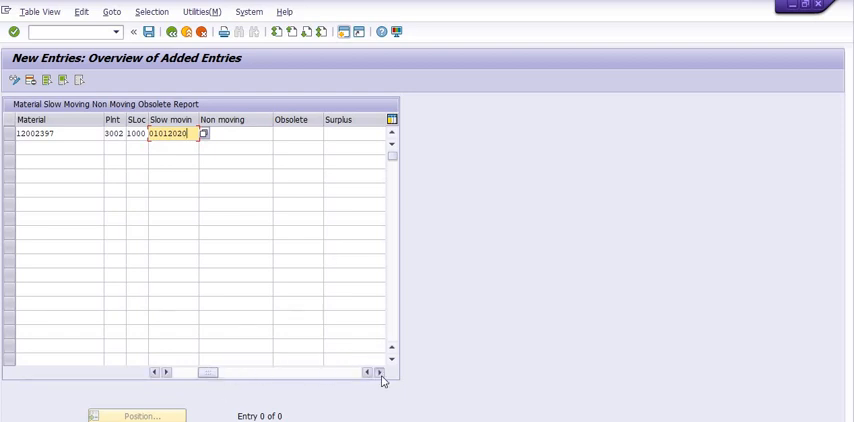
# - Scroll the table columns right and back to bring the Surplus and Surplus quantity columns into view
pyautogui.click(381, 372)
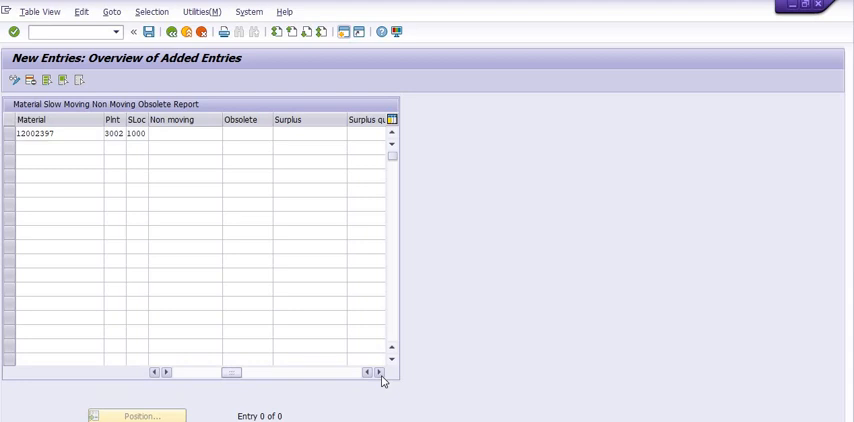
pyautogui.click(380, 371)
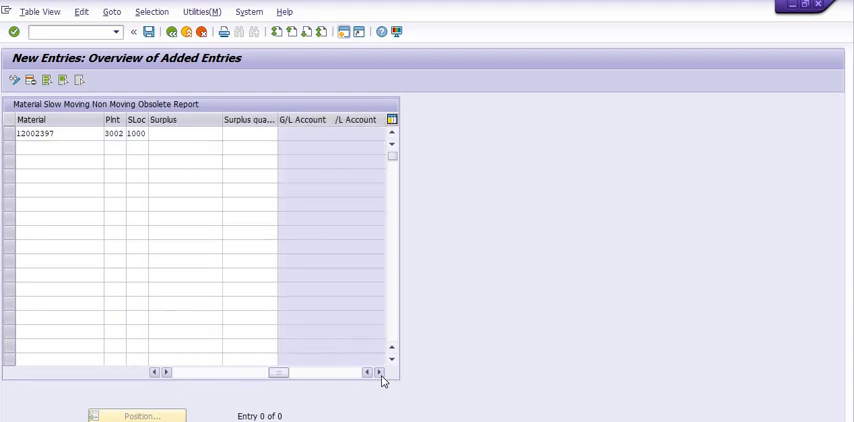
pyautogui.click(381, 372)
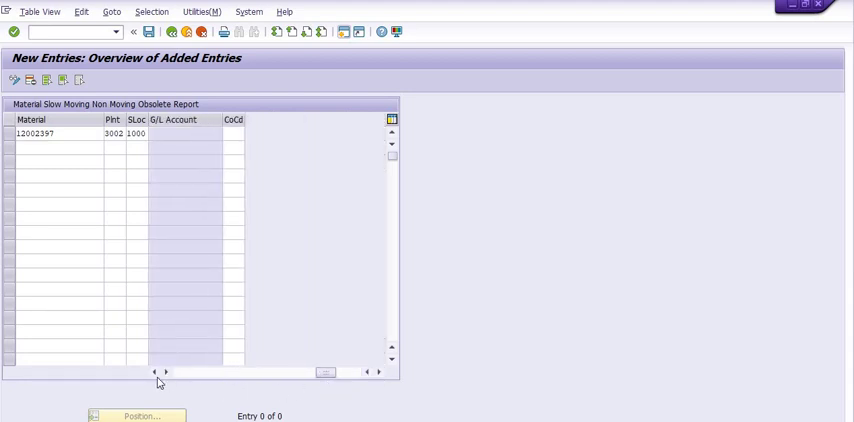
pyautogui.click(156, 370)
pyautogui.write('01012020')
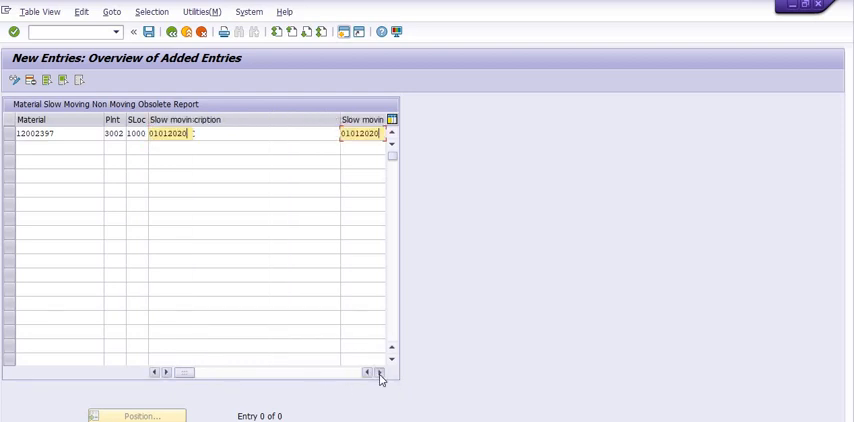
pyautogui.click(384, 372)
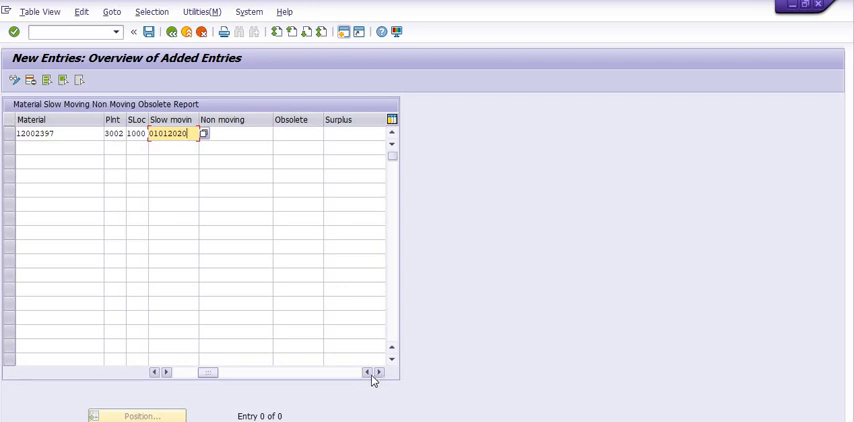
pyautogui.click(379, 371)
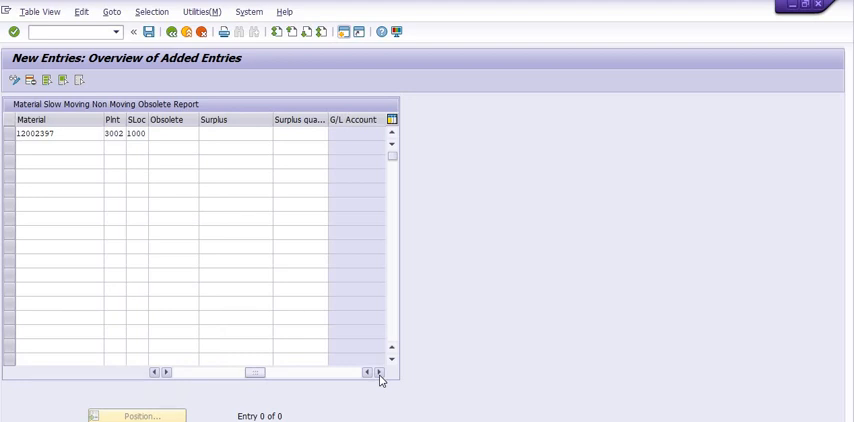
pyautogui.click(379, 371)
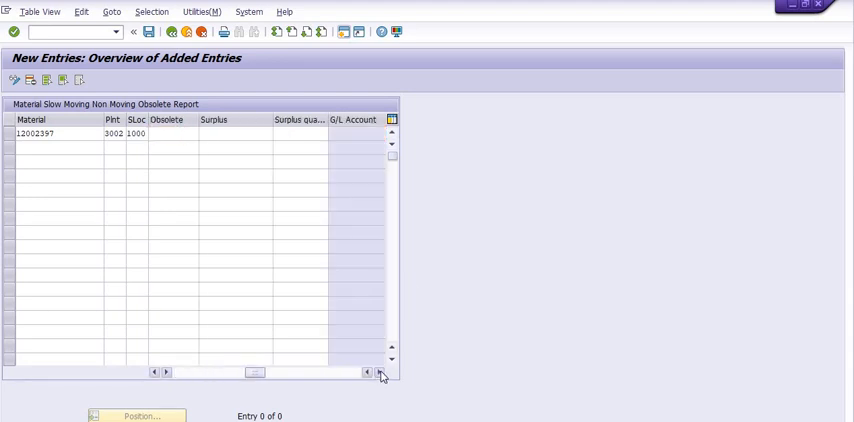
# - Fill in surplus quantity 1 with company code 1100 and save the entry
pyautogui.click(235, 133)
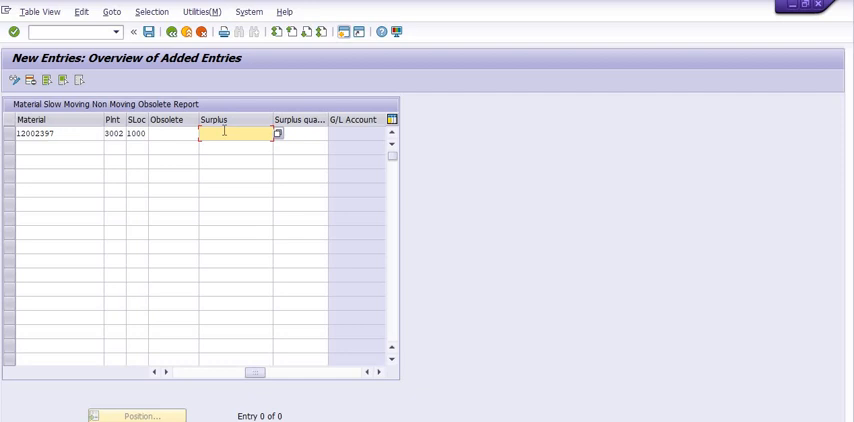
pyautogui.write('01')
pyautogui.write('1100')
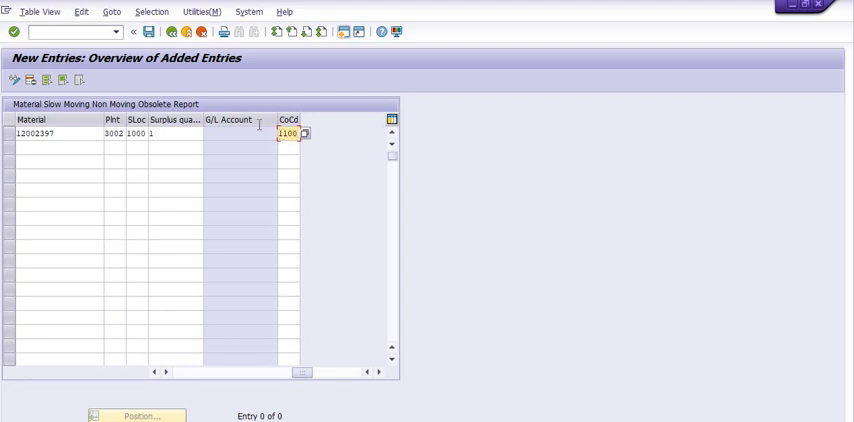
pyautogui.moveTo(150, 32)
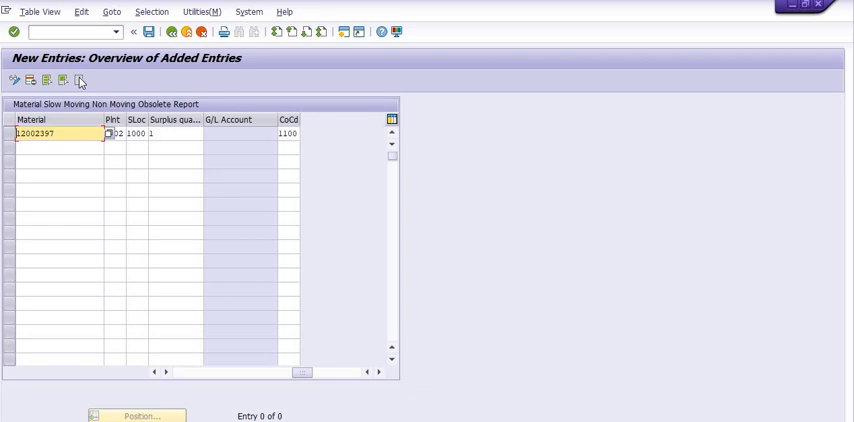
pyautogui.click(149, 30)
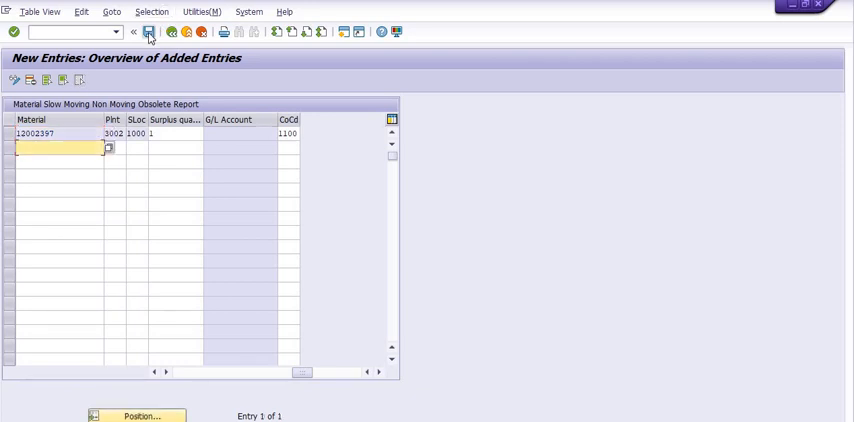
pyautogui.moveTo(151, 33)
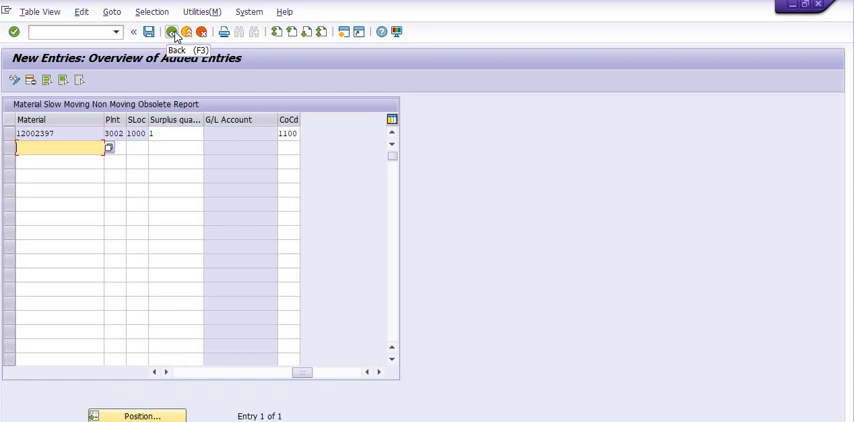
# - Go Back twice, through the table overview listing 18 entries, to SAP Easy Access
pyautogui.click(171, 31)
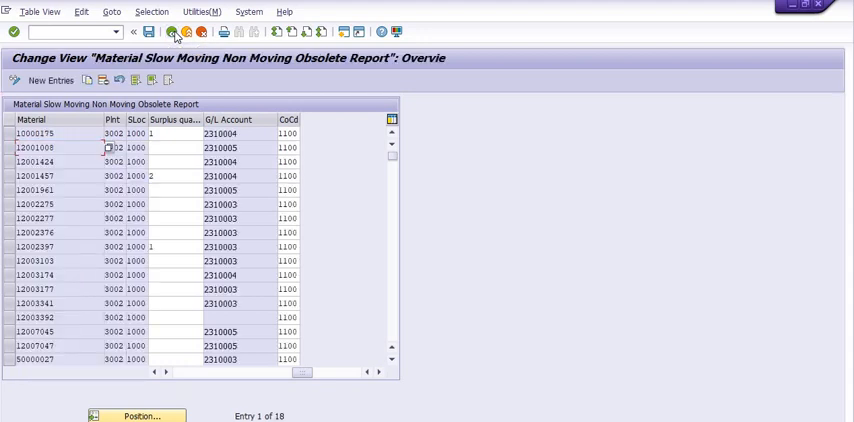
pyautogui.click(171, 30)
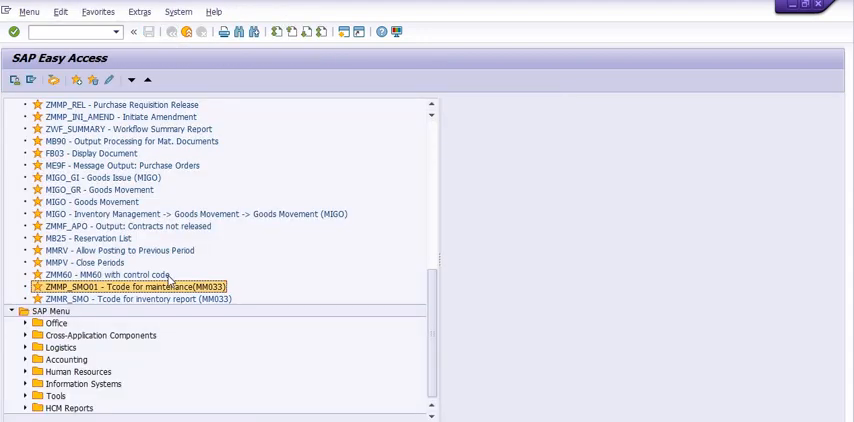
pyautogui.doubleClick(130, 299)
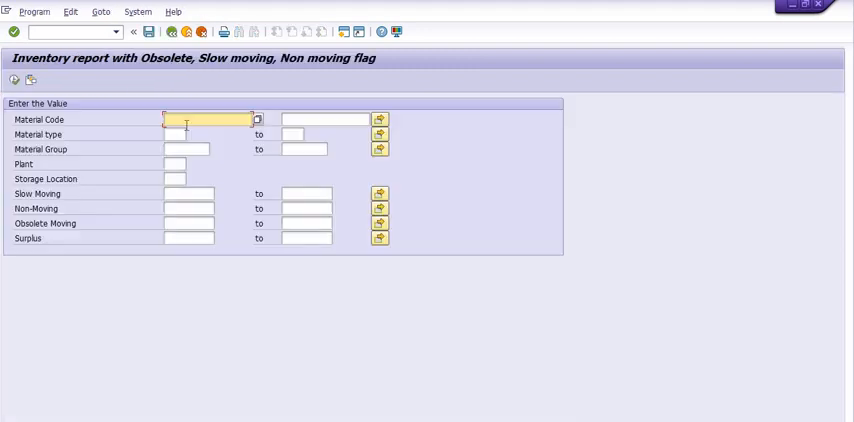
pyautogui.write('12002397')
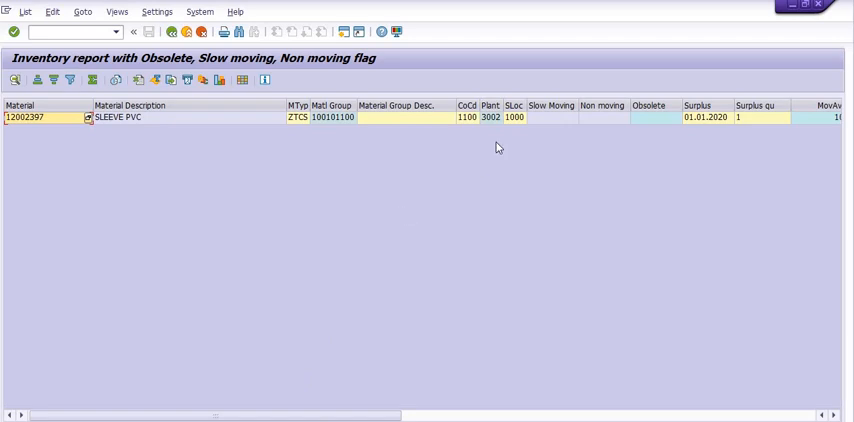
pyautogui.moveTo(534, 302)
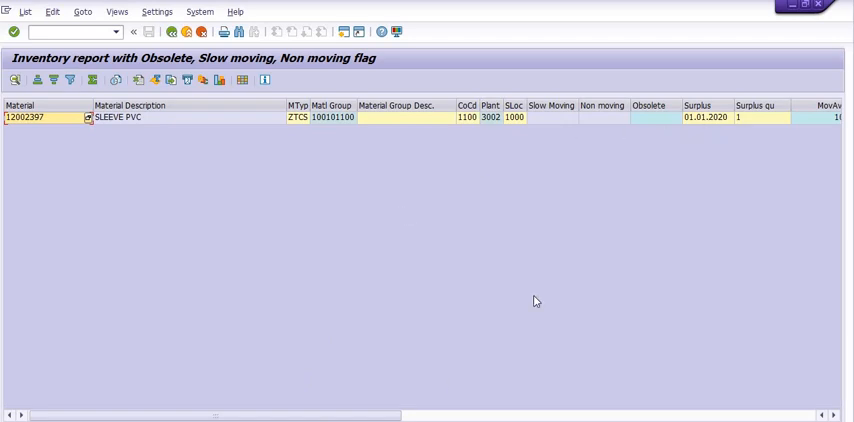
pyautogui.hscroll(3)
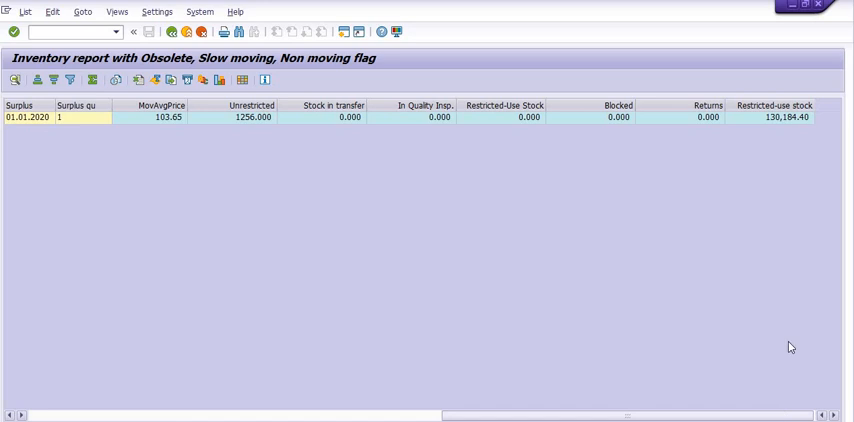
pyautogui.moveTo(660, 197)
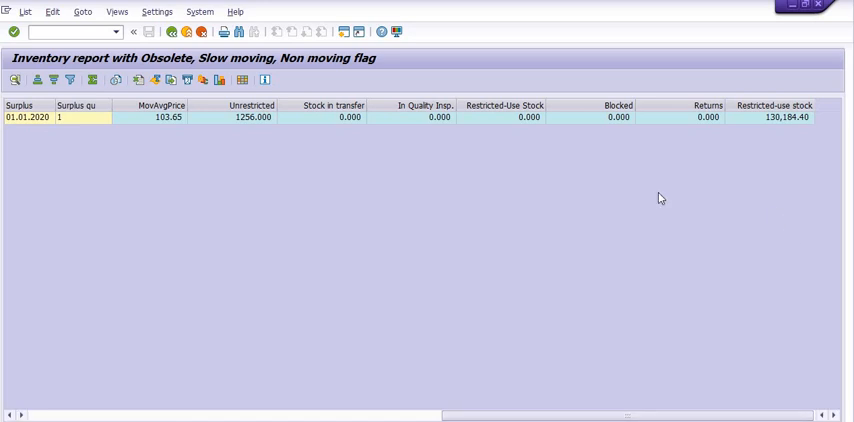
pyautogui.moveTo(368, 134)
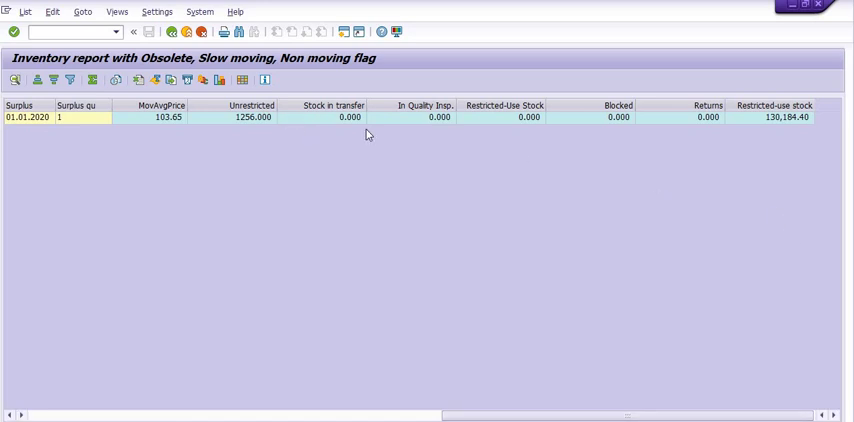
pyautogui.moveTo(174, 33)
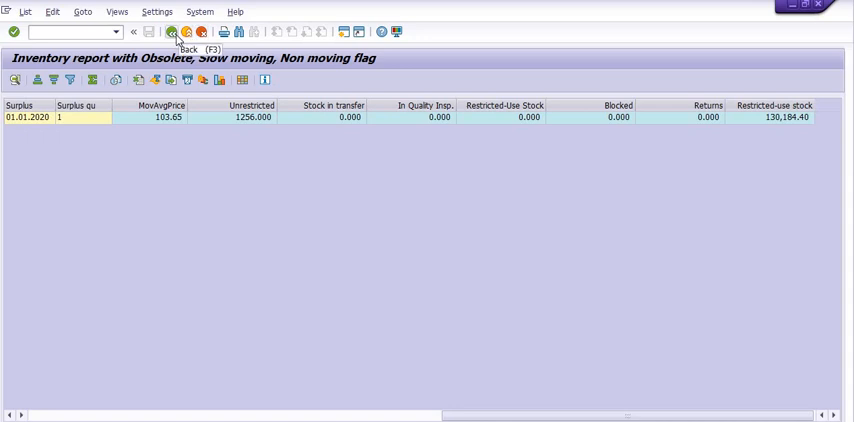
pyautogui.click(171, 32)
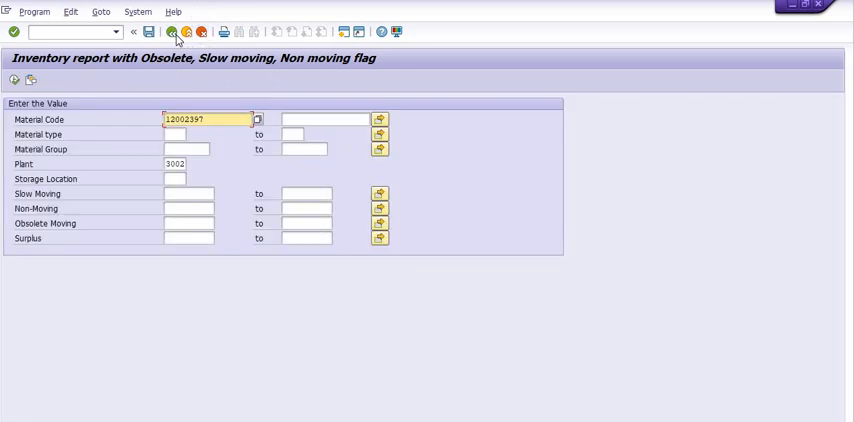
pyautogui.click(175, 31)
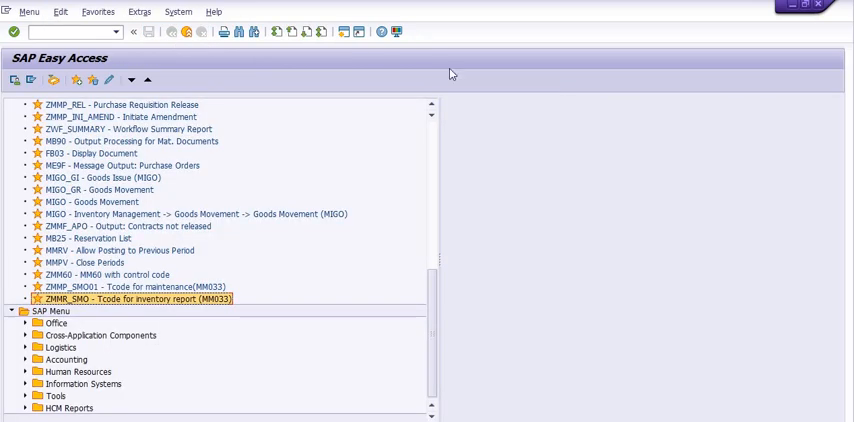